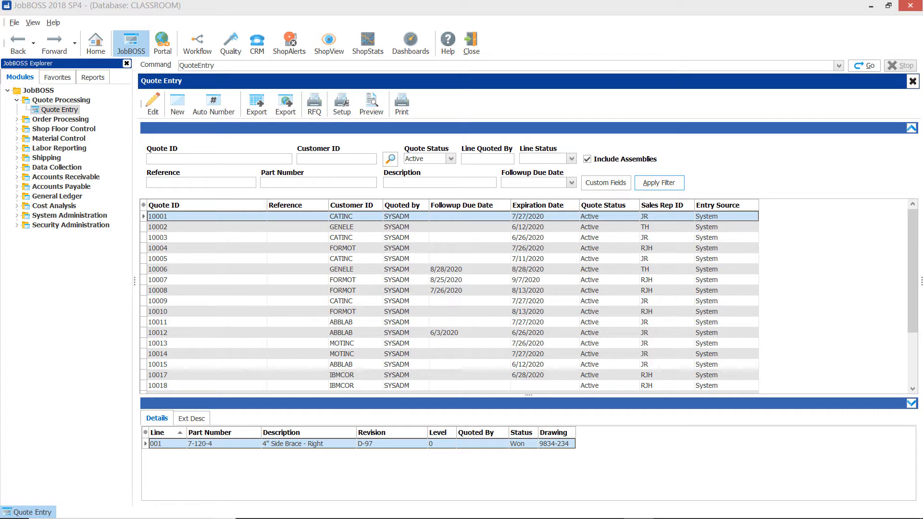
pyautogui.moveTo(21, 232)
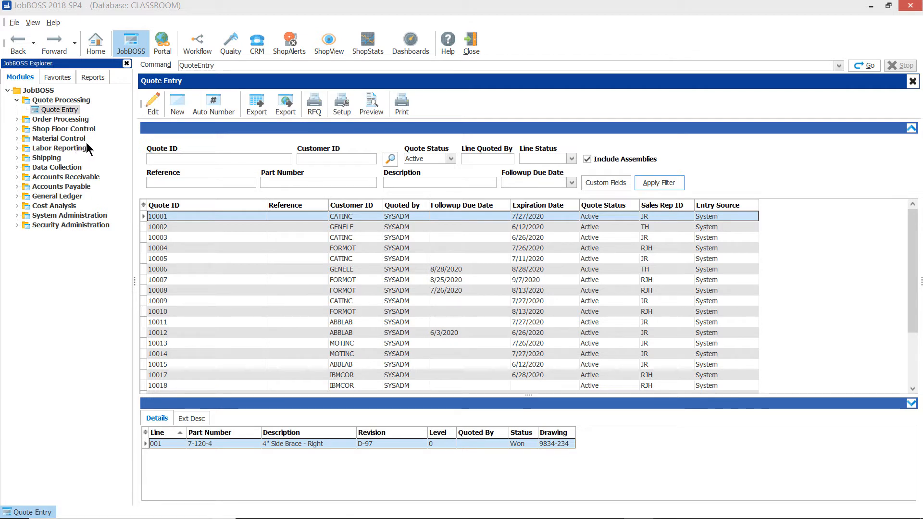
# Open quote 10001 and page forward through quotes 10002, 10005, 10007 to 10009
pyautogui.click(219, 158)
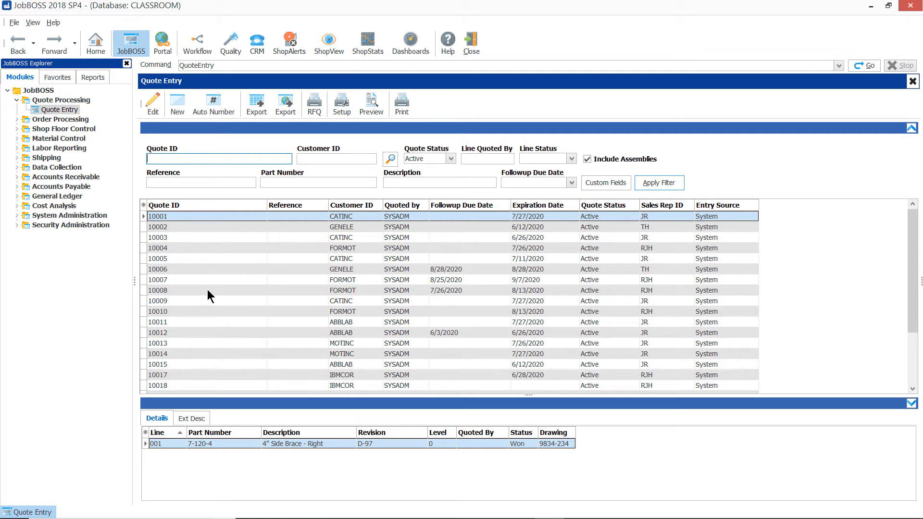
pyautogui.moveTo(210, 265)
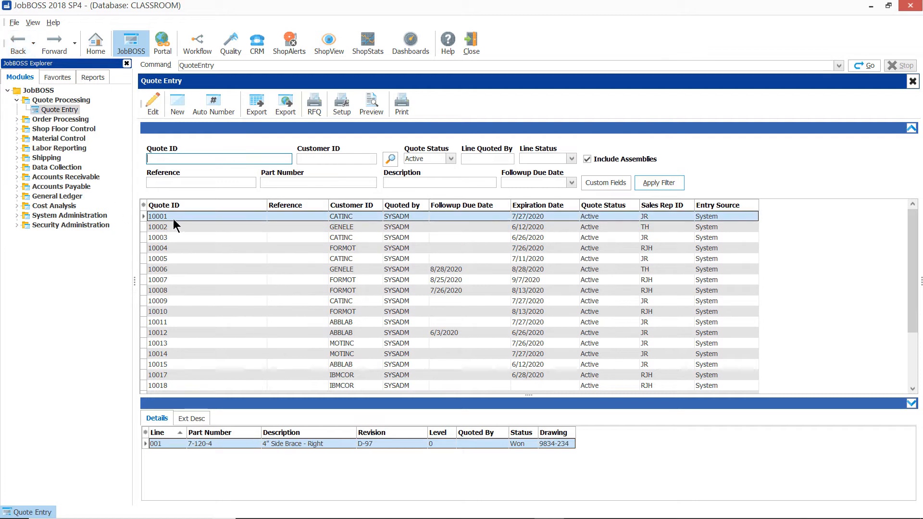
pyautogui.moveTo(186, 219)
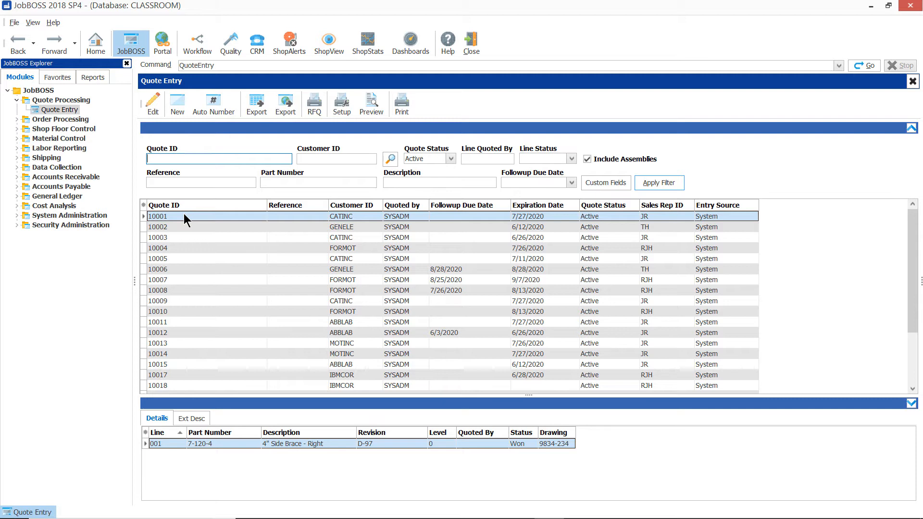
pyautogui.doubleClick(157, 216)
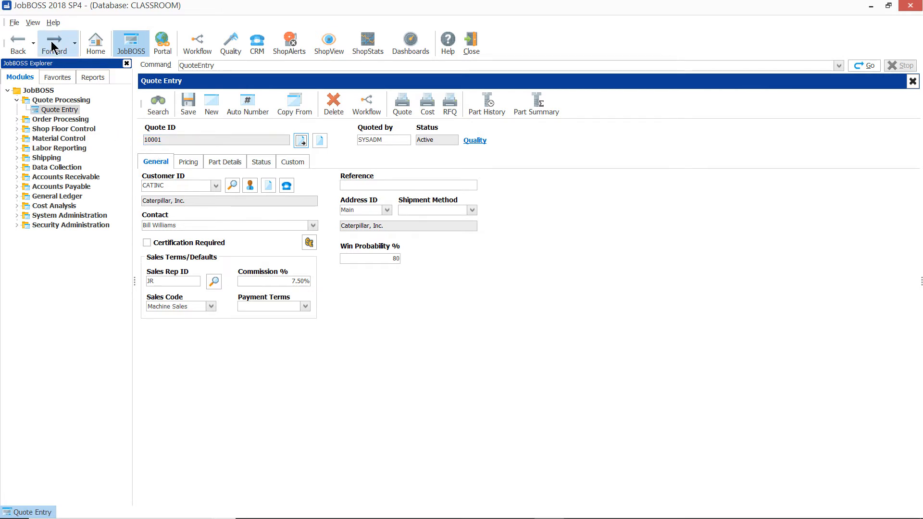
pyautogui.click(53, 42)
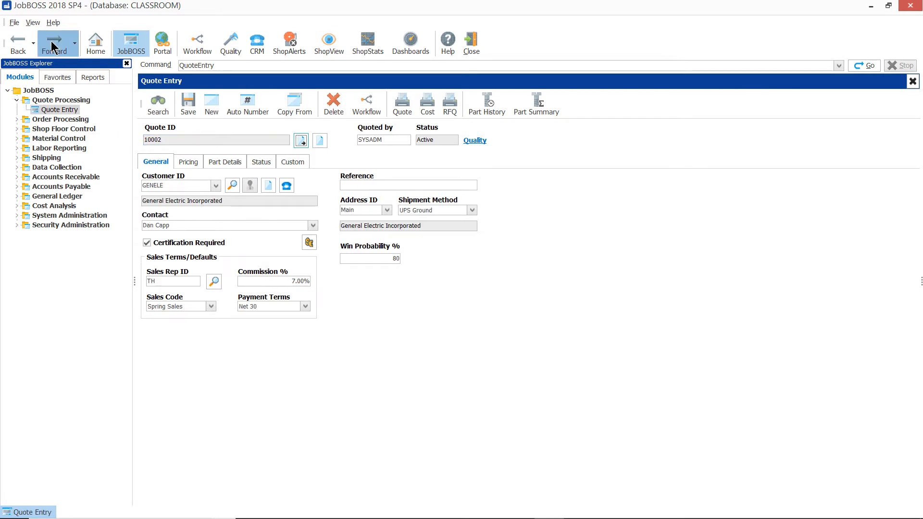
pyautogui.click(52, 43)
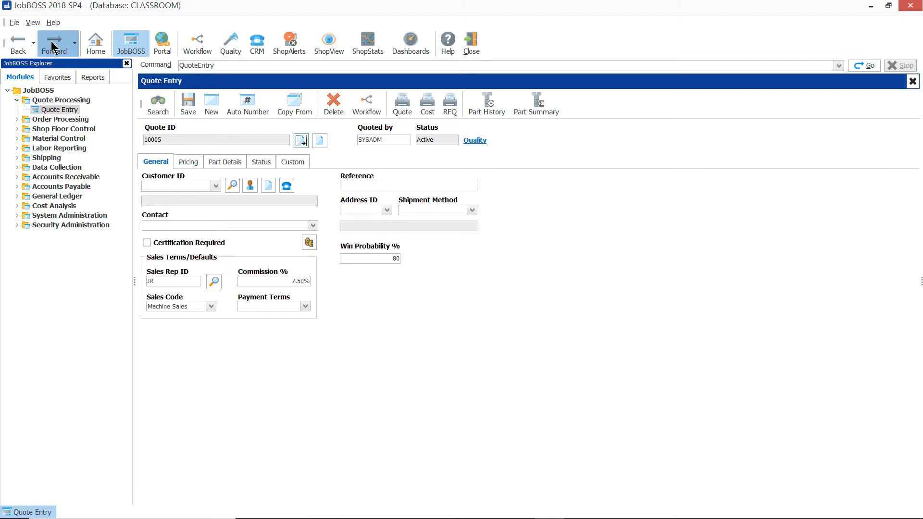
pyautogui.click(55, 43)
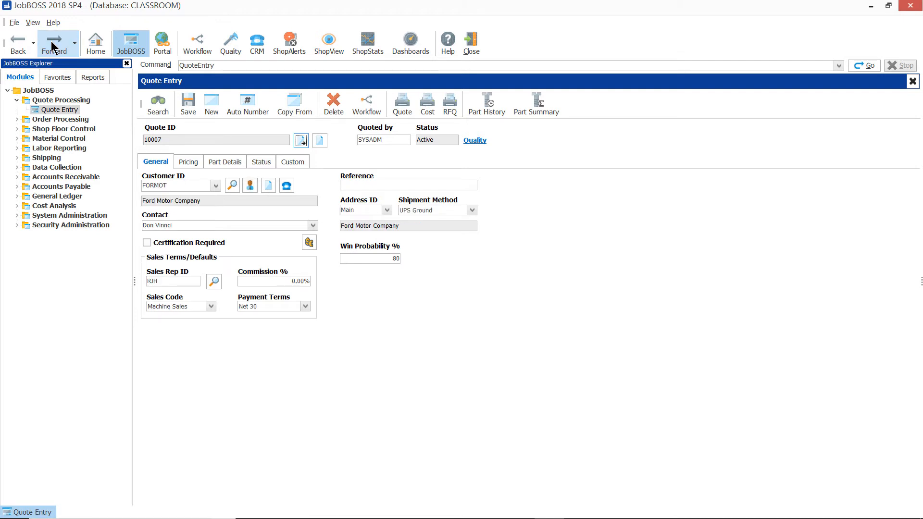
pyautogui.click(54, 43)
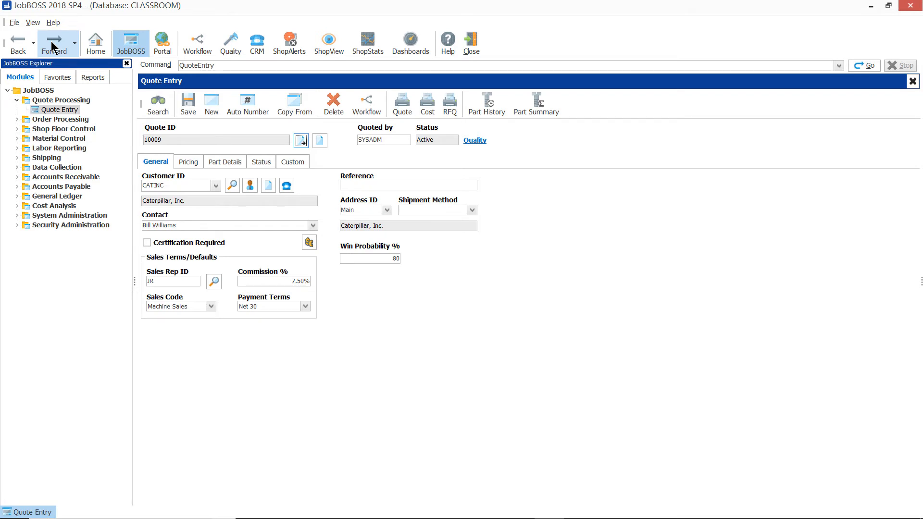
pyautogui.moveTo(55, 49)
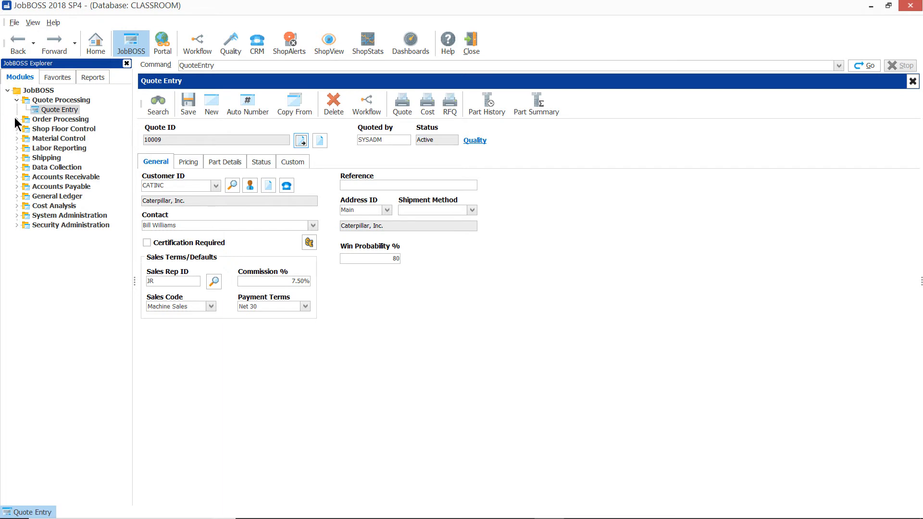
# Open Job Entry under Order Processing and apply the search filter to list active jobs
pyautogui.click(59, 118)
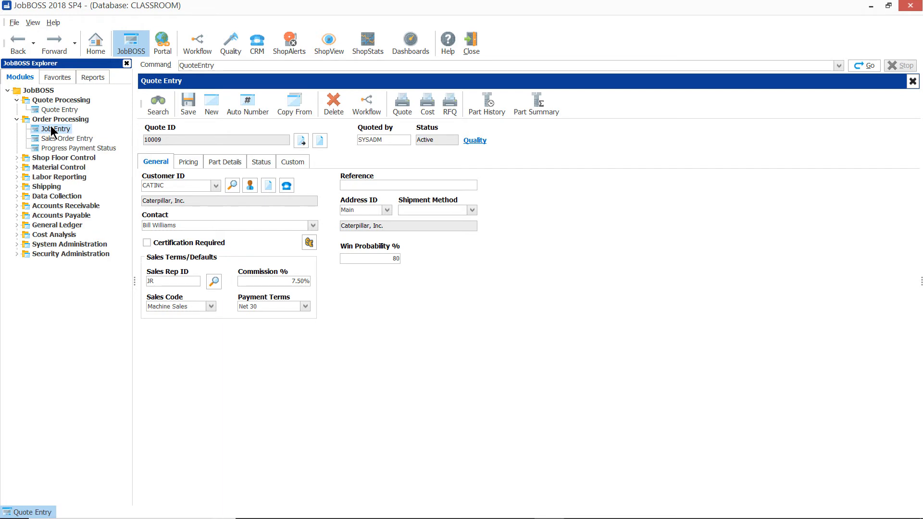
pyautogui.click(55, 129)
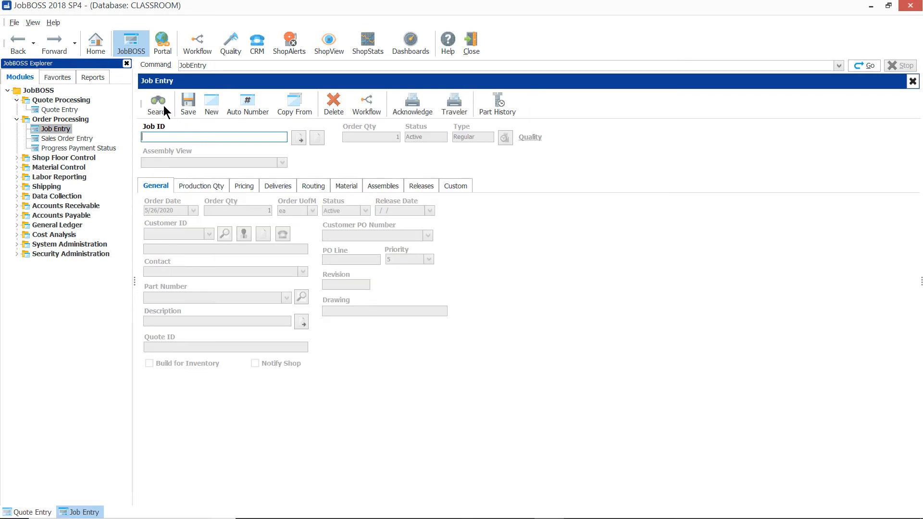
pyautogui.click(157, 103)
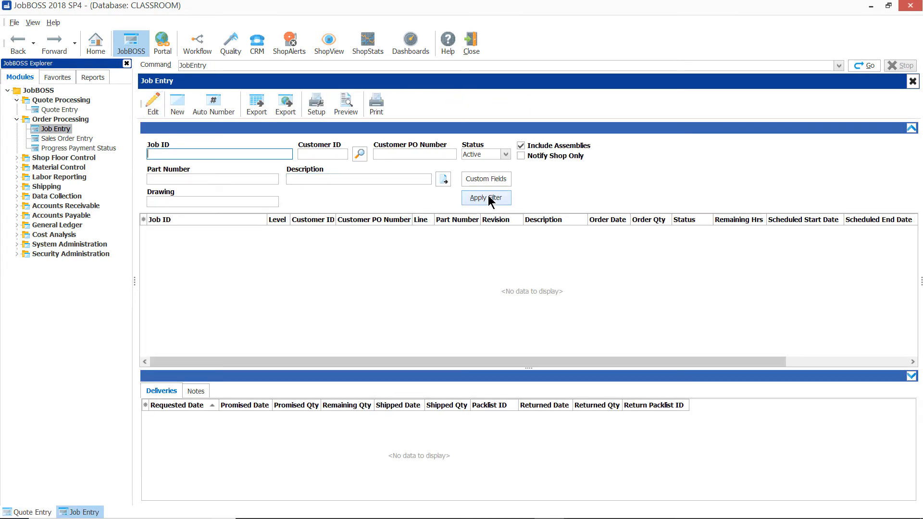
pyautogui.click(485, 197)
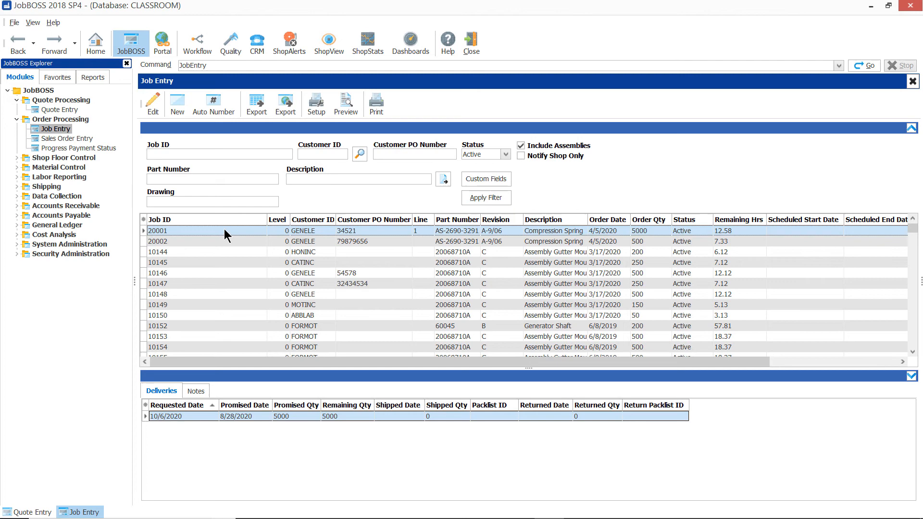
# Open job 20001, step forward to job 10149, then back to job 10145
pyautogui.doubleClick(157, 230)
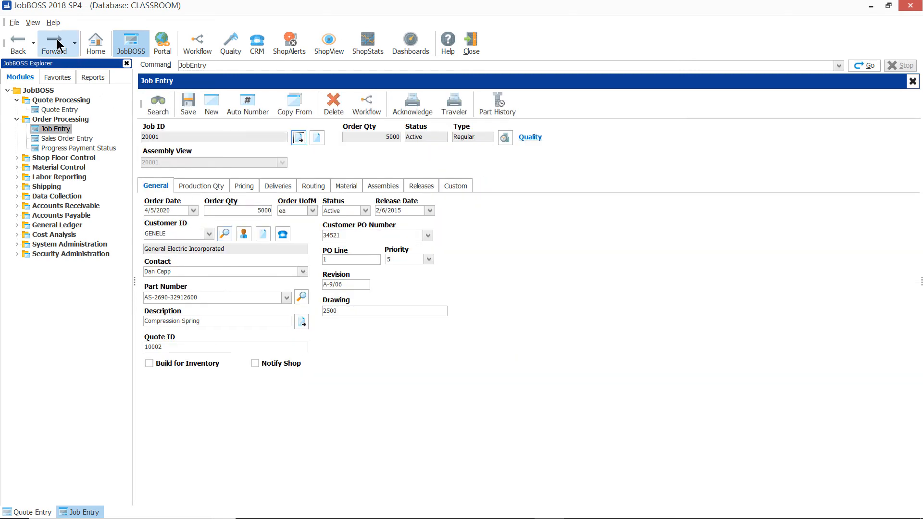
pyautogui.click(53, 43)
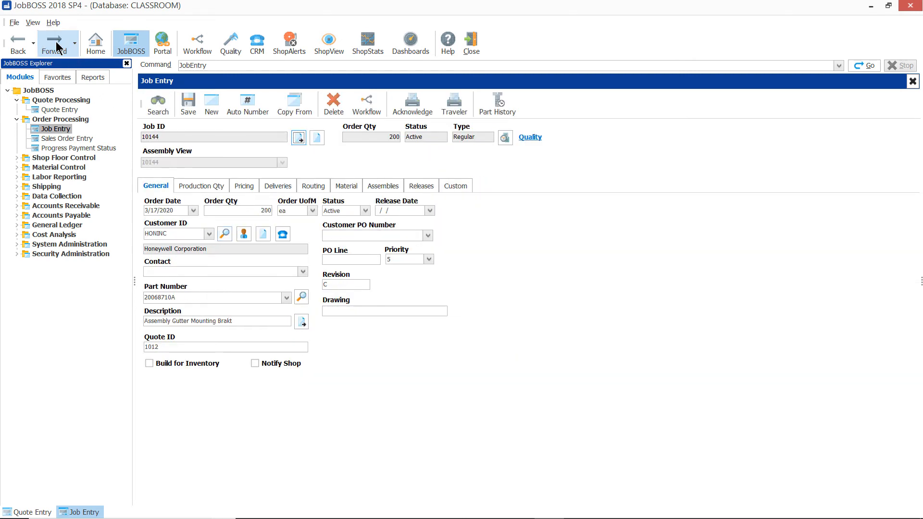
pyautogui.click(54, 43)
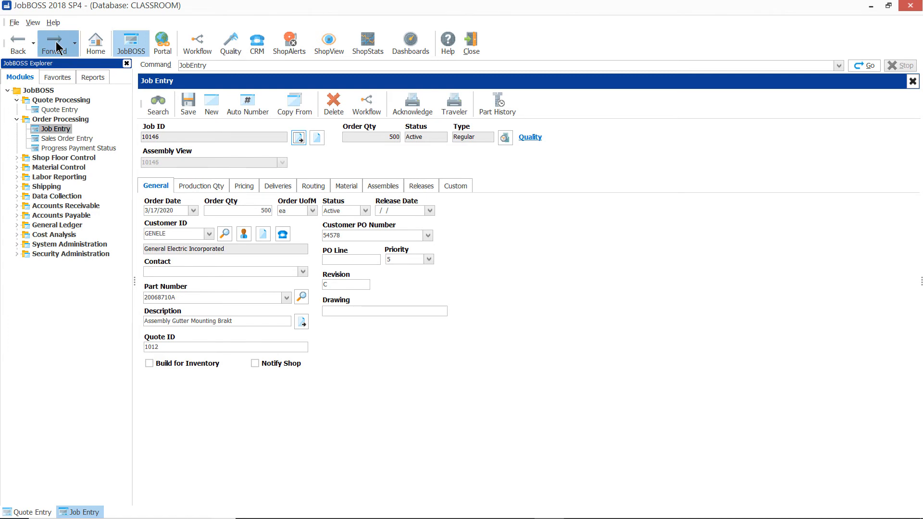
pyautogui.click(53, 42)
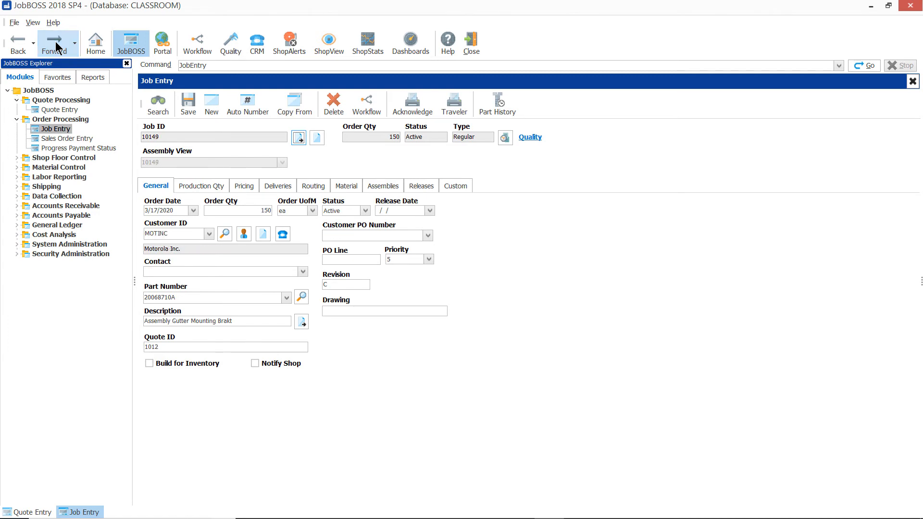
pyautogui.click(18, 43)
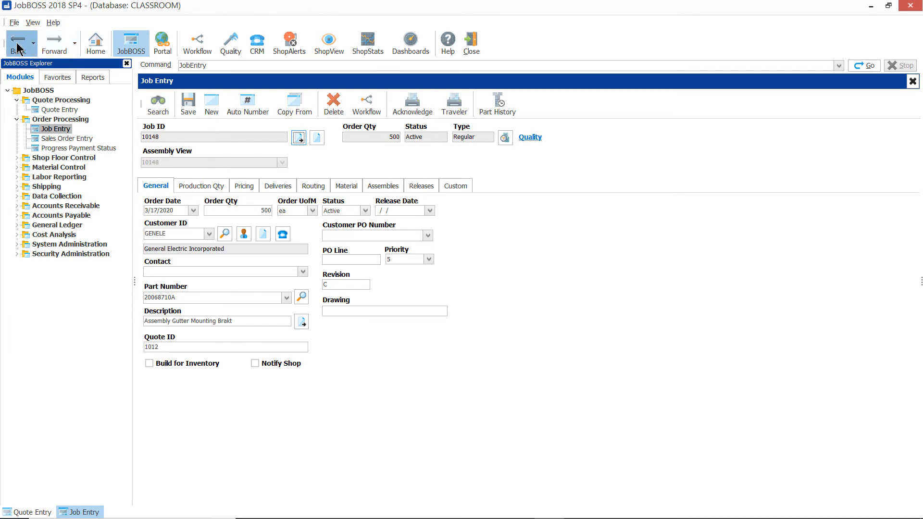
pyautogui.click(18, 43)
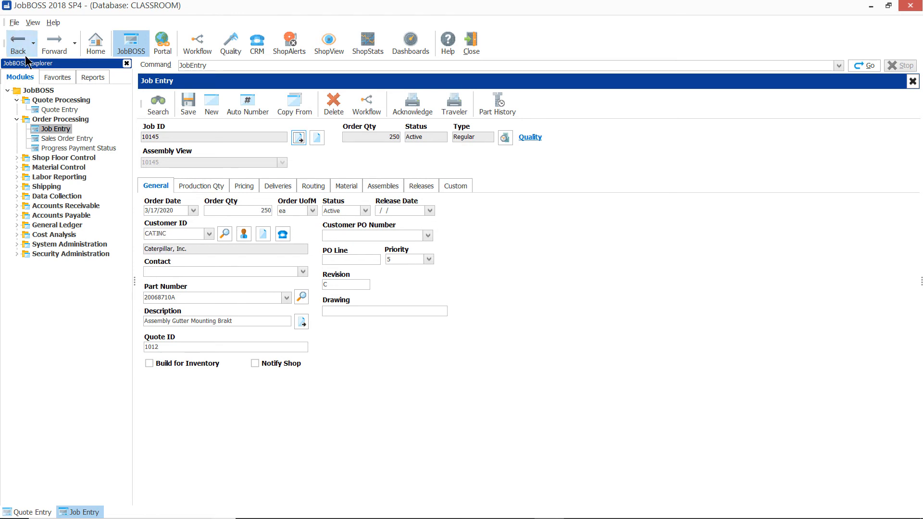